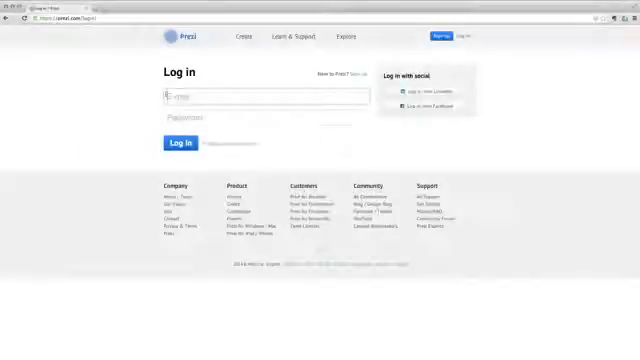
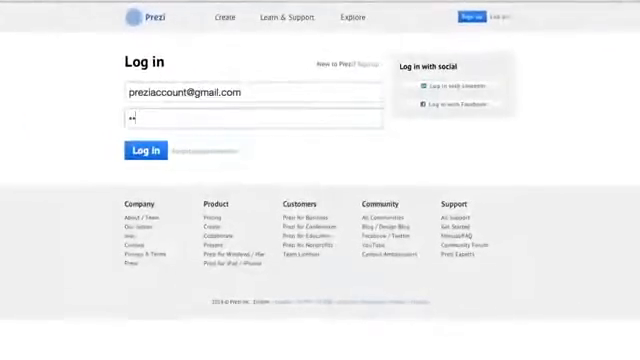
left_click(144, 150)
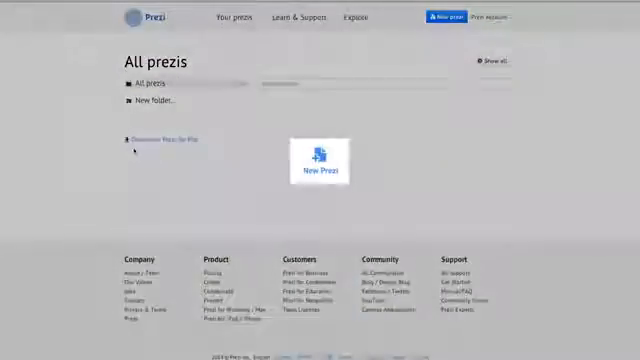
left_click(318, 162)
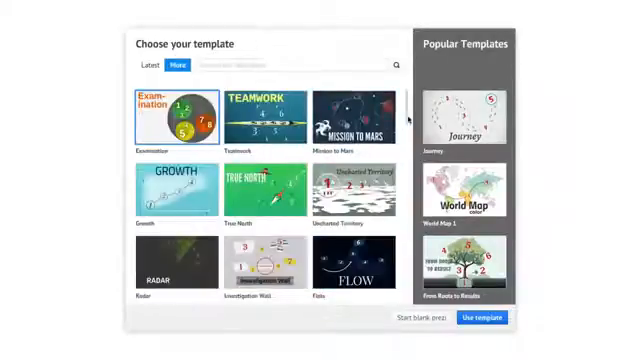
- Choose a template from the gallery, creating 'Ideas Over Coffee: Annual Plan'
scroll("down", 3)
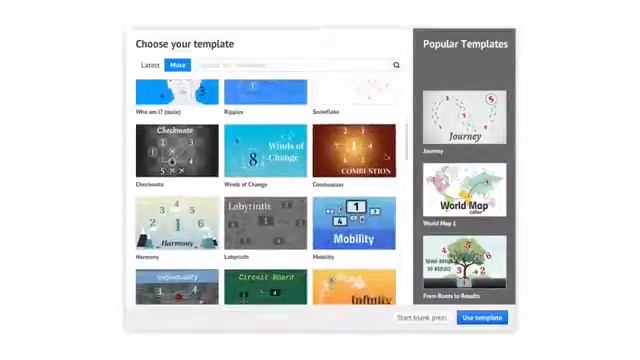
left_click(484, 316)
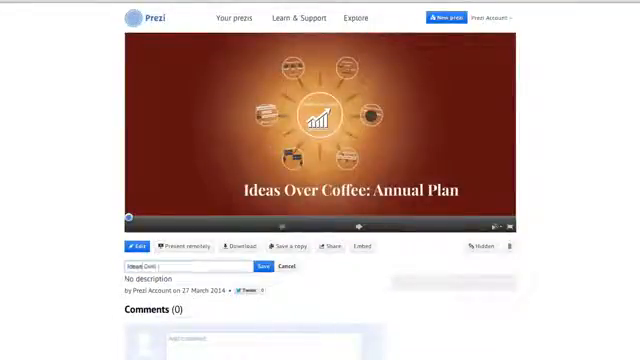
- Set the prezi title to 'Ideas Over Coffee: Annual Plan' and save it
type("Ideas Over Coffee: Annual Plan")
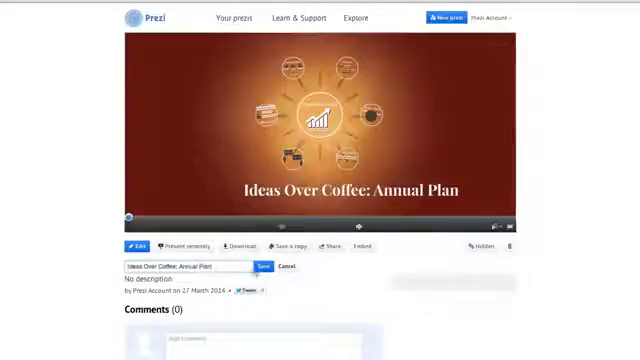
left_click(264, 266)
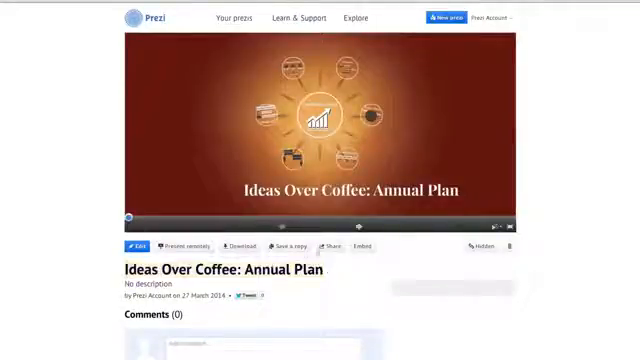